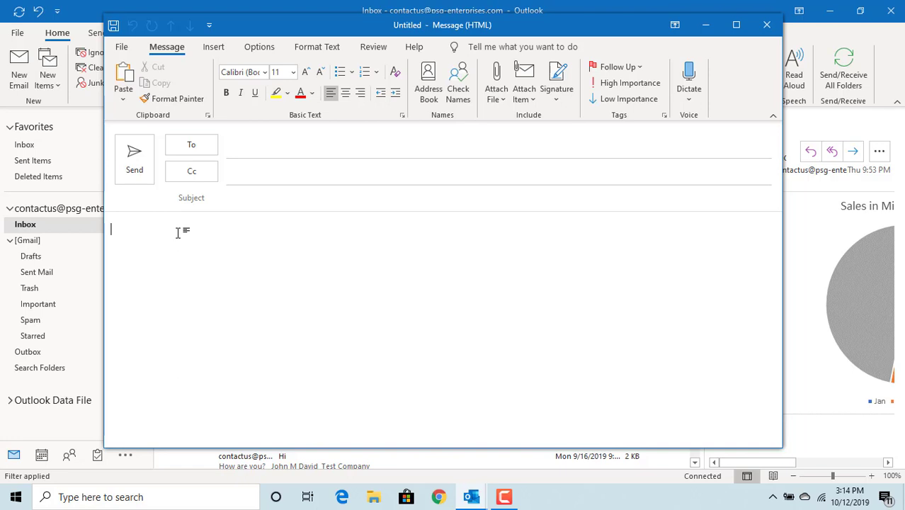
# Step: Write 'Hi All,' in the message body with 'Company update' on the next line
pyautogui.write('Hi')
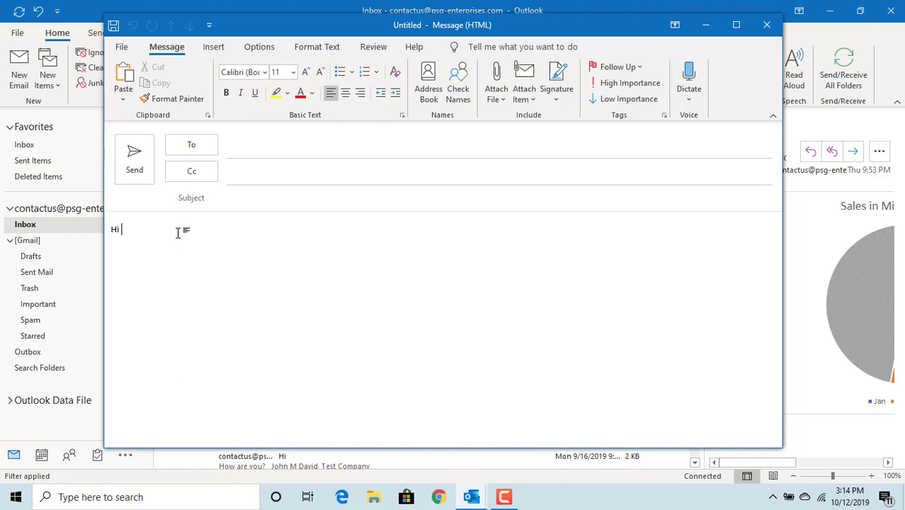
pyautogui.write('All,')
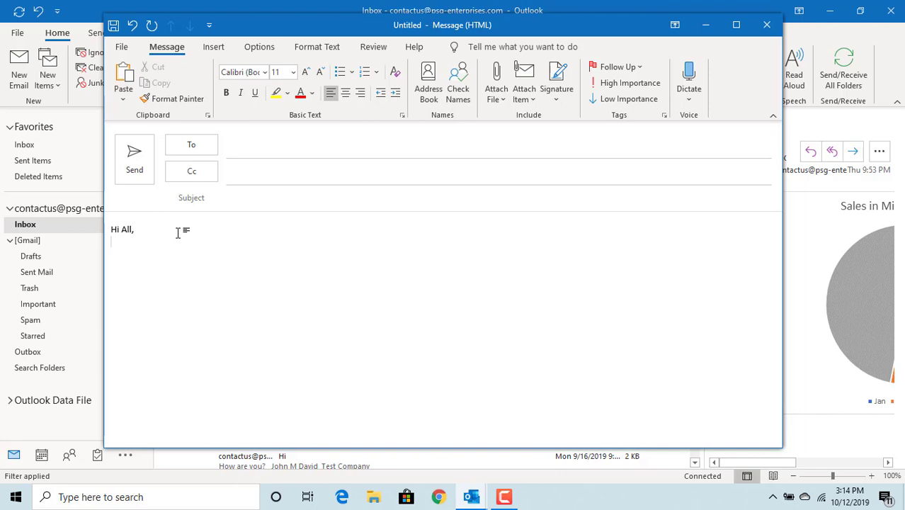
pyautogui.write('Com')
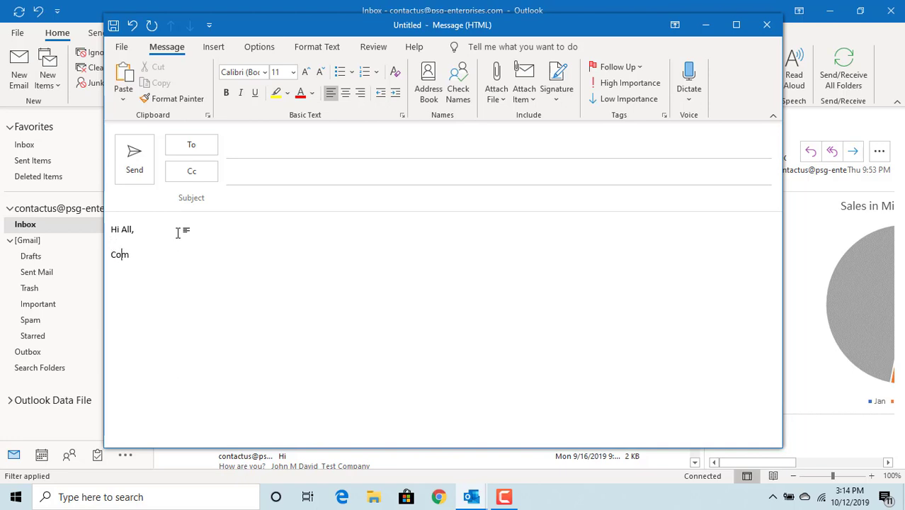
pyautogui.write('pany')
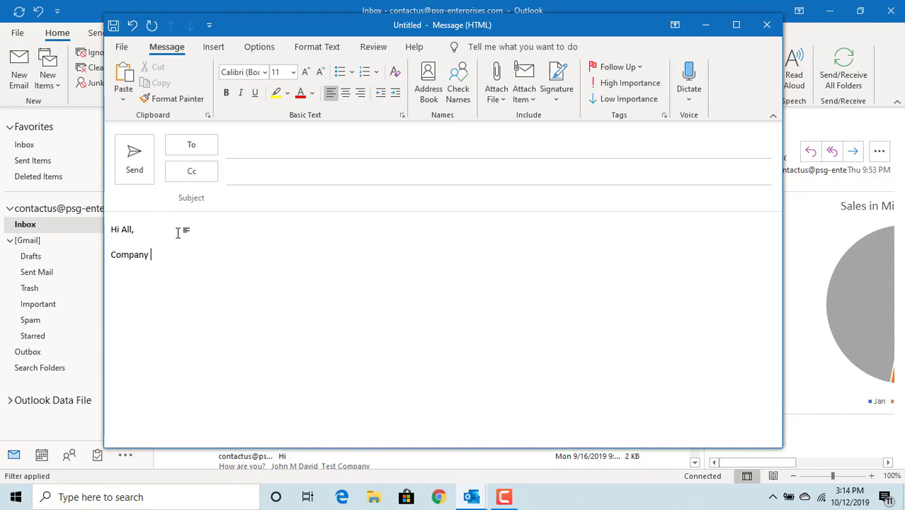
pyautogui.write('updat')
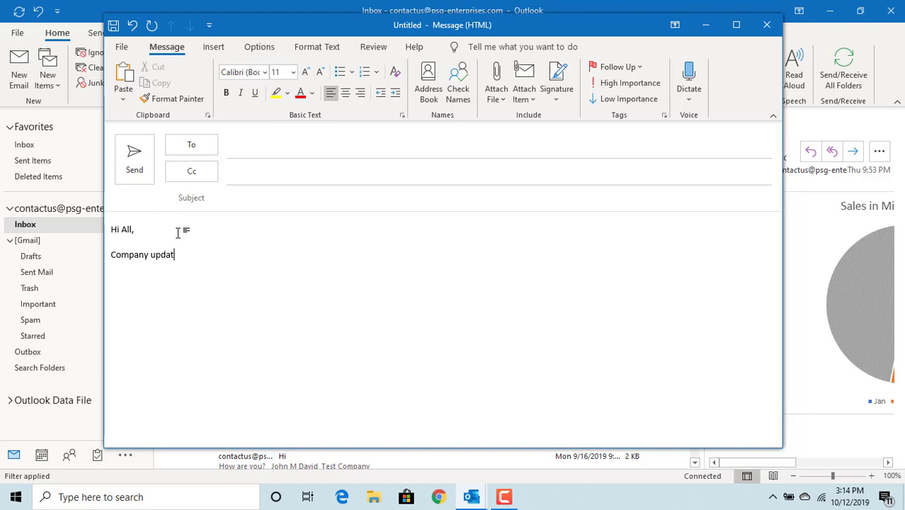
pyautogui.write('e')
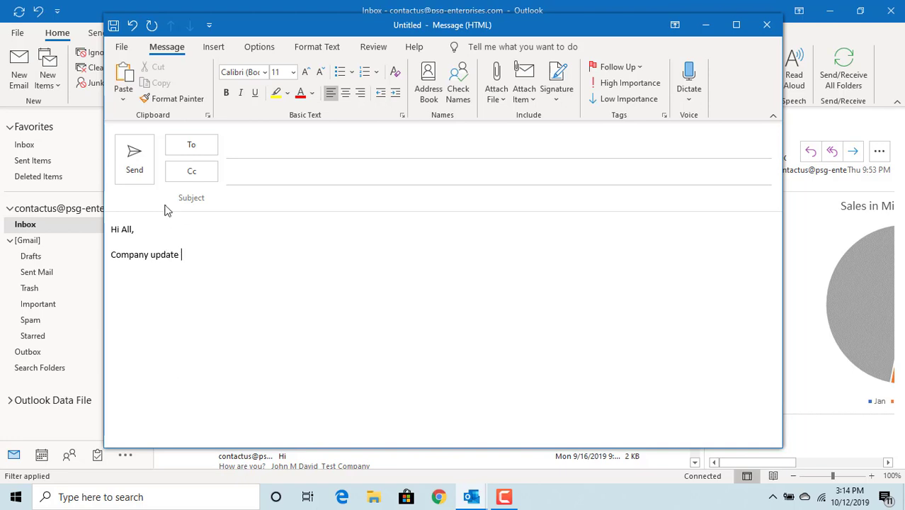
# Step: Make the C of 'Company update' a Dropped drop cap from the Insert ribbon
pyautogui.click(212, 47)
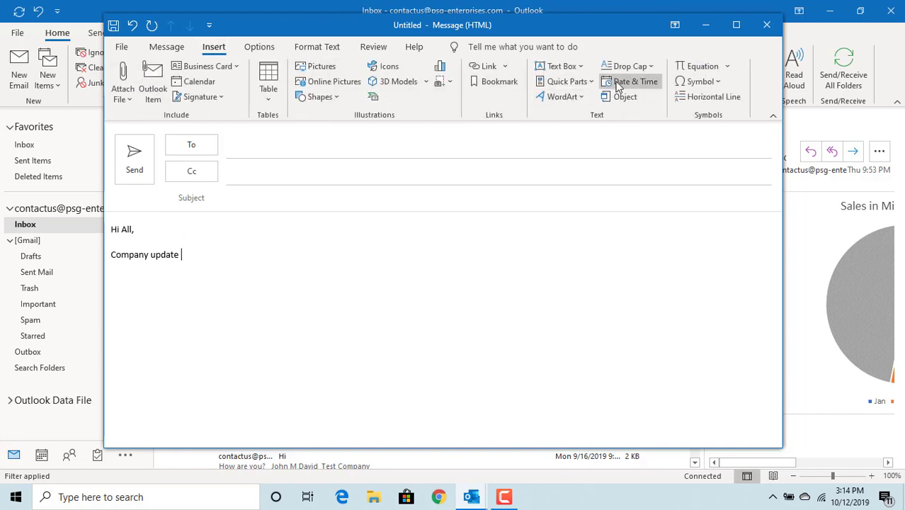
pyautogui.moveTo(626, 67)
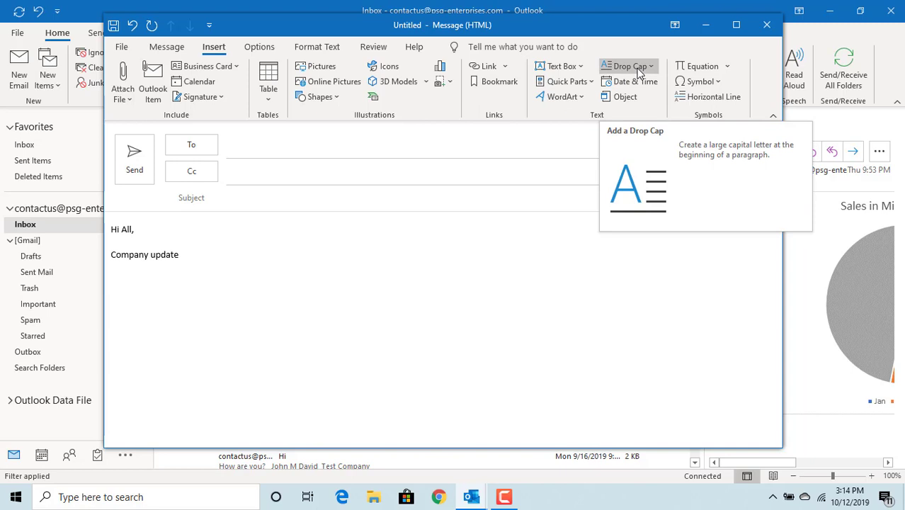
pyautogui.click(626, 67)
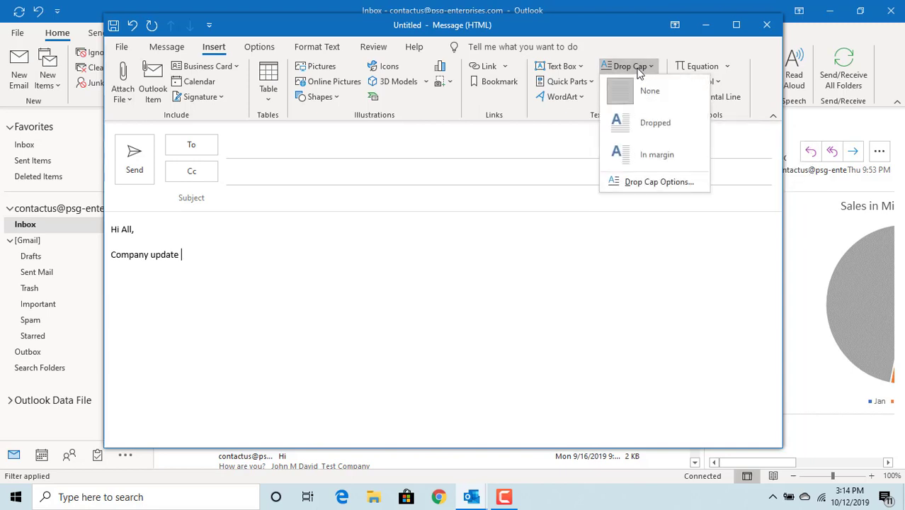
pyautogui.moveTo(649, 91)
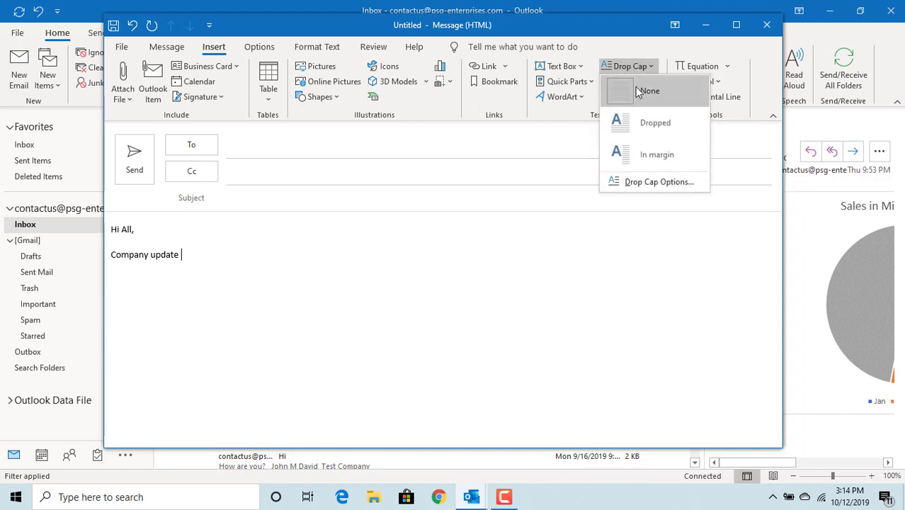
pyautogui.click(654, 122)
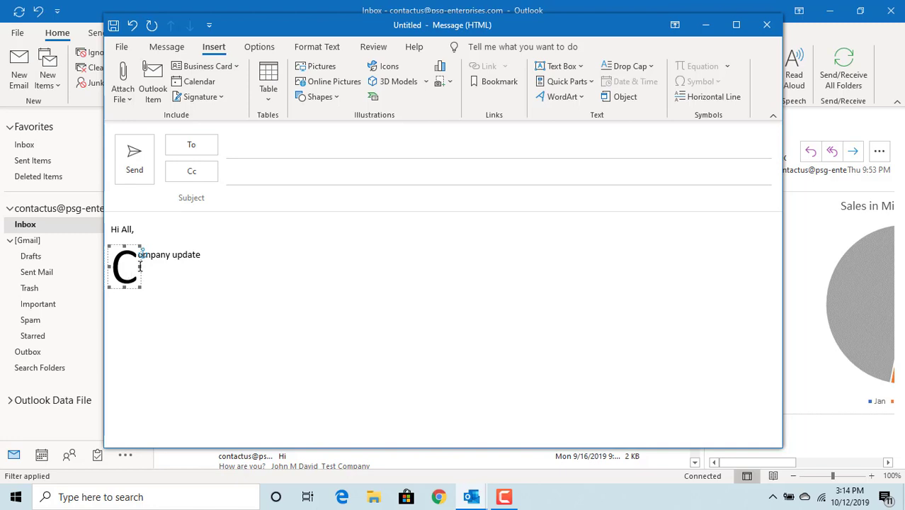
pyautogui.moveTo(564, 81)
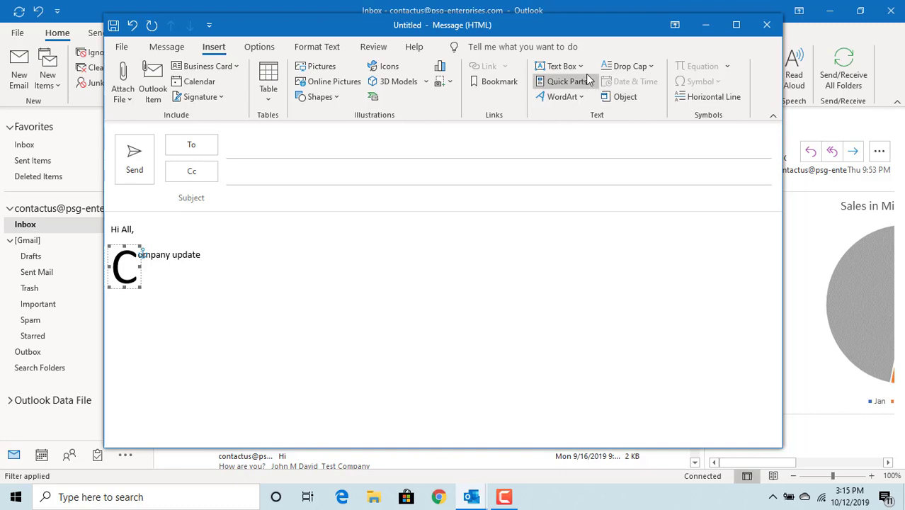
pyautogui.moveTo(623, 66)
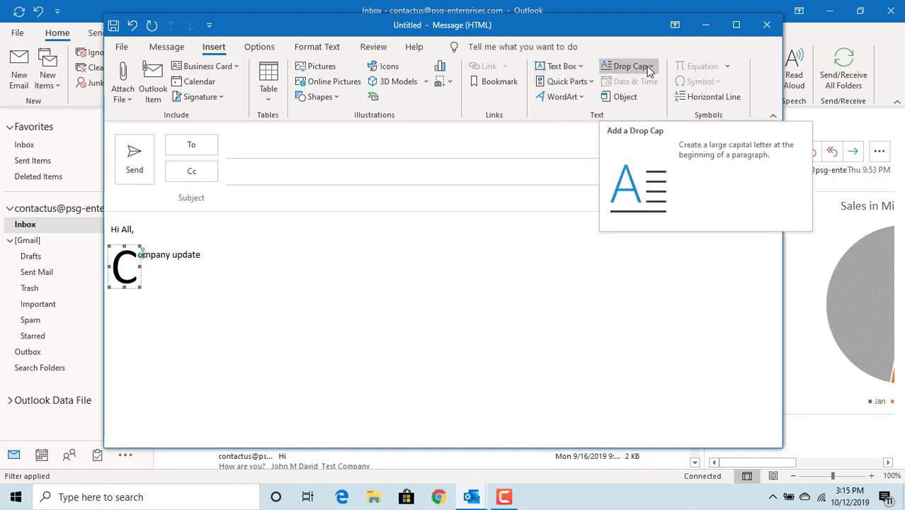
pyautogui.click(628, 67)
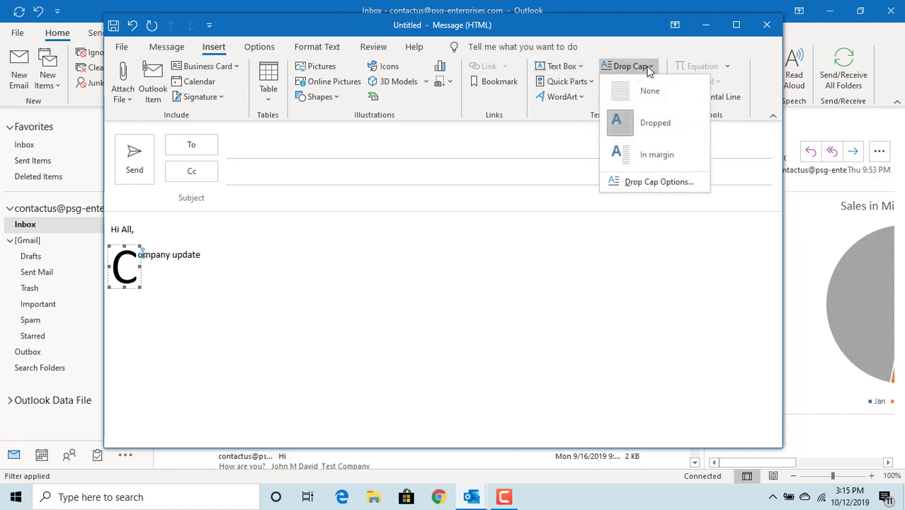
pyautogui.moveTo(654, 181)
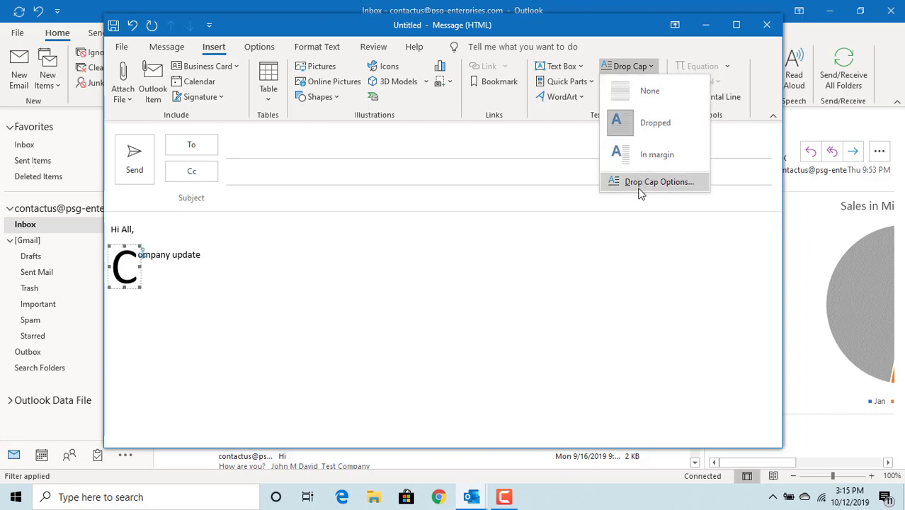
# Step: In Drop Cap Options, keep the Dropped position and adjust the Lines to drop count
pyautogui.click(659, 181)
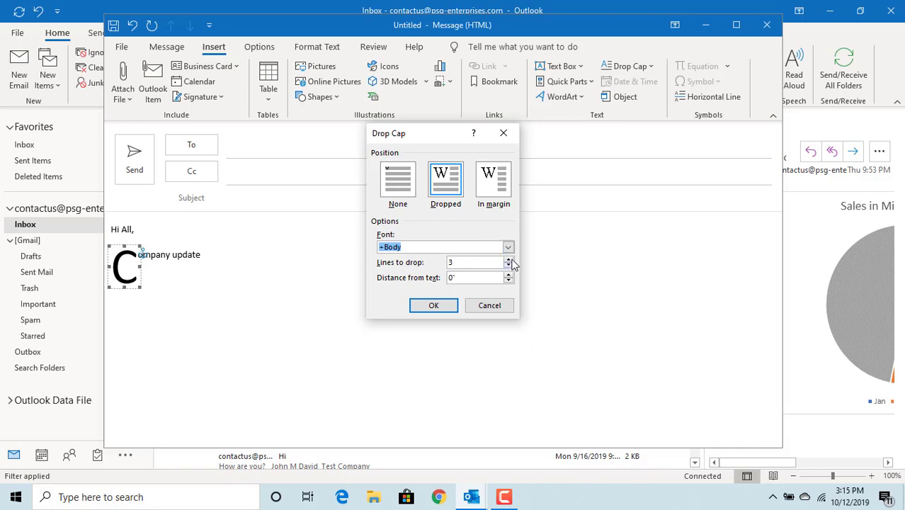
pyautogui.click(507, 259)
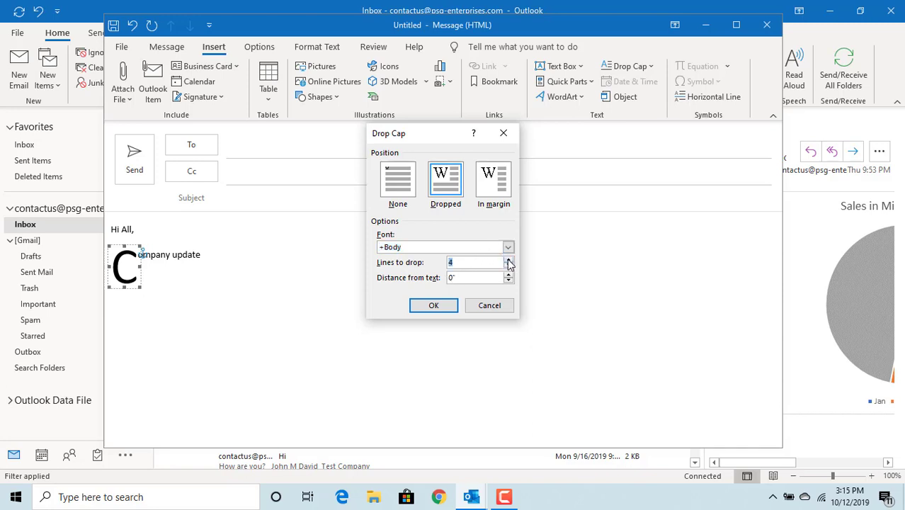
pyautogui.click(507, 266)
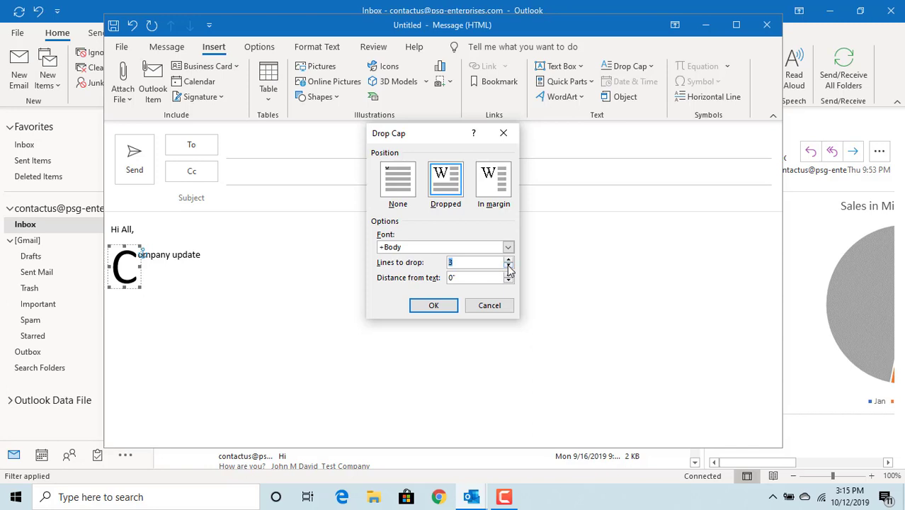